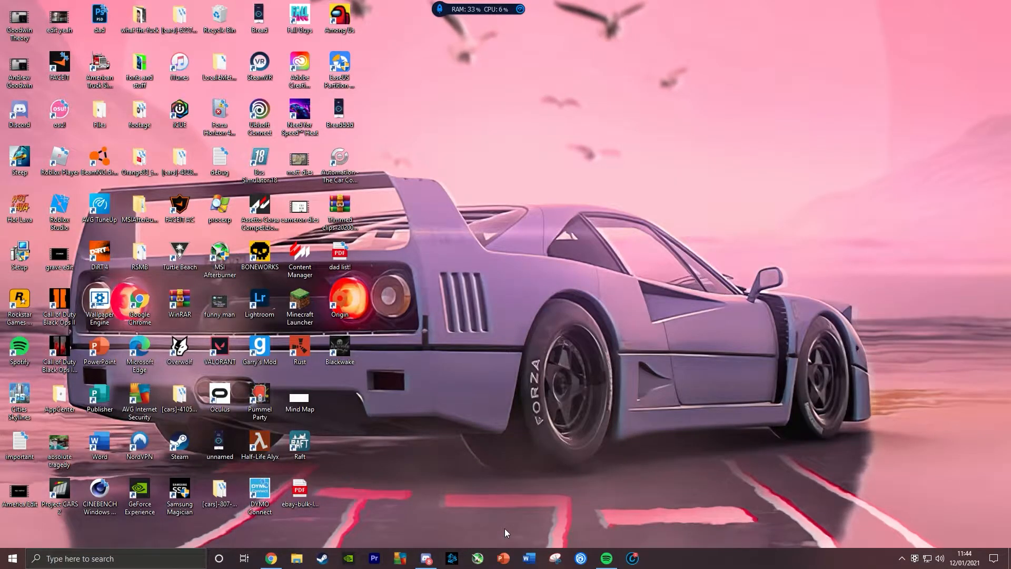
pyautogui.moveTo(512, 530)
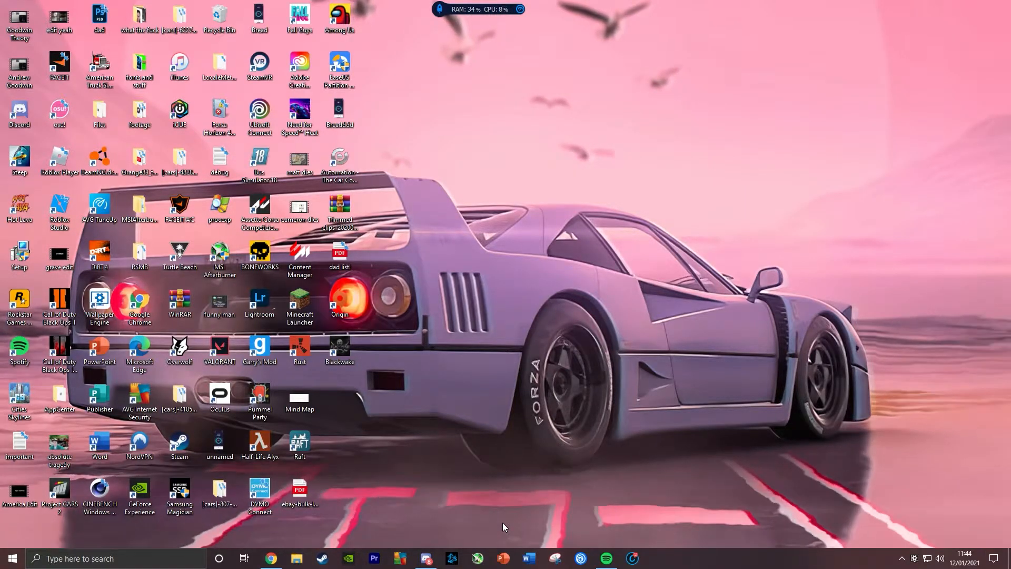
pyautogui.moveTo(325, 541)
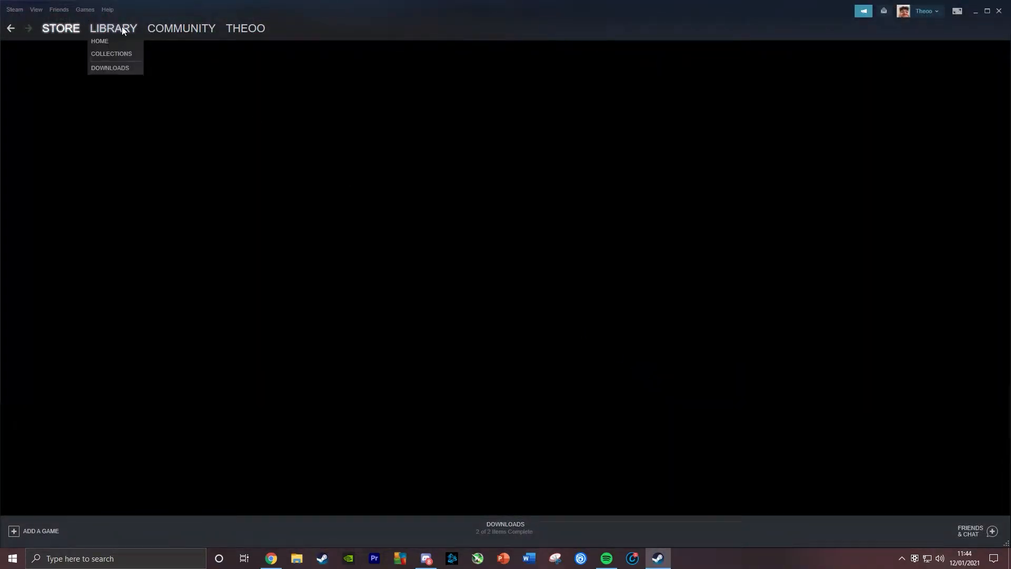
# Step: Opt SteamVR into the 'beta - SteamVR Beta Update' branch, then minimize Steam
pyautogui.click(100, 40)
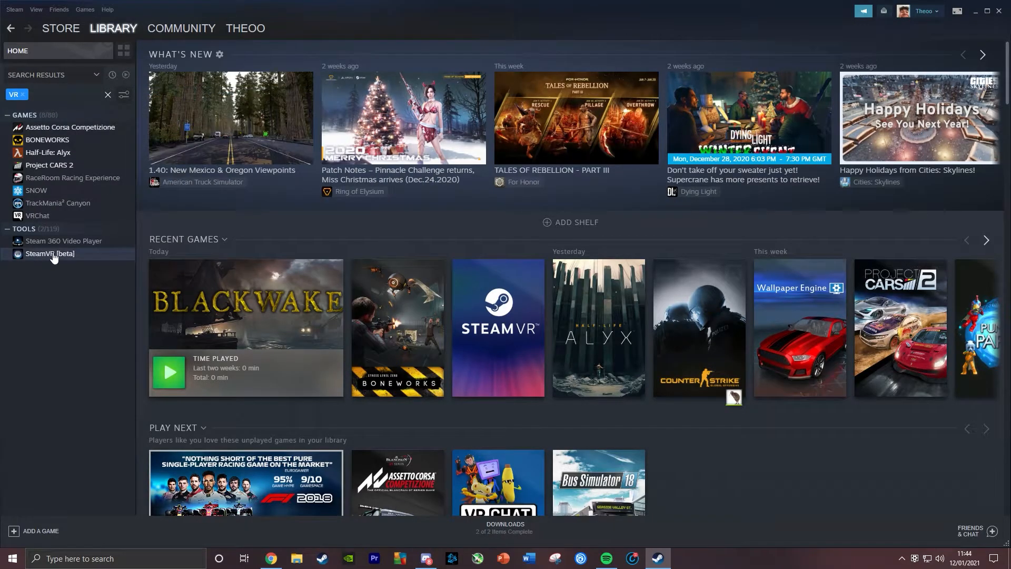
pyautogui.click(49, 253)
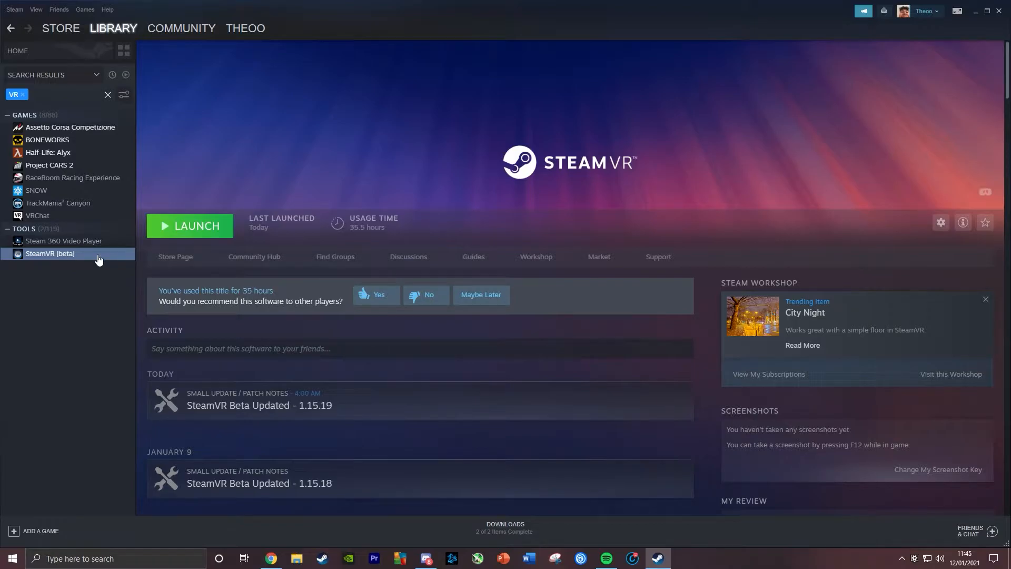
pyautogui.click(940, 222)
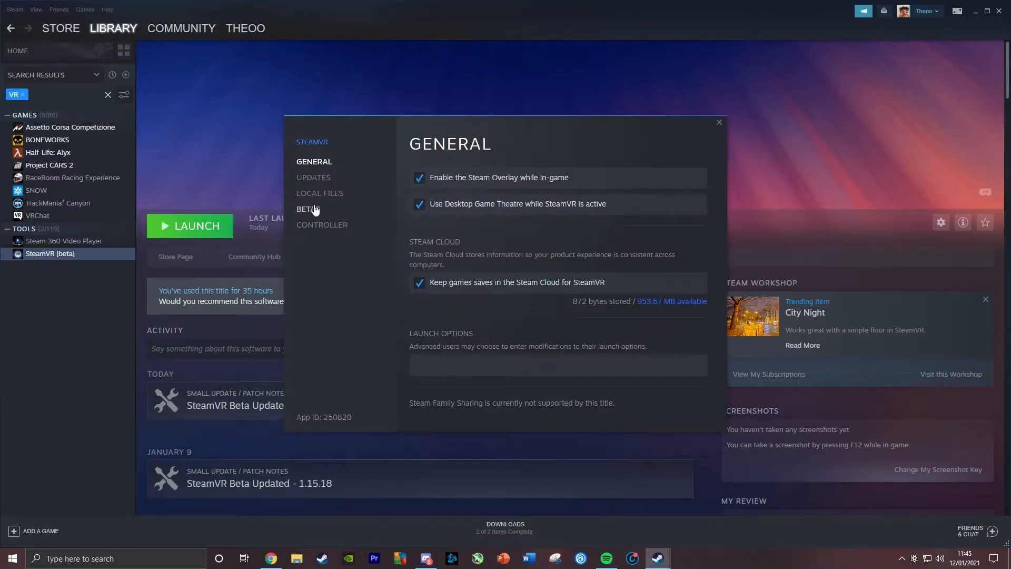
pyautogui.click(308, 208)
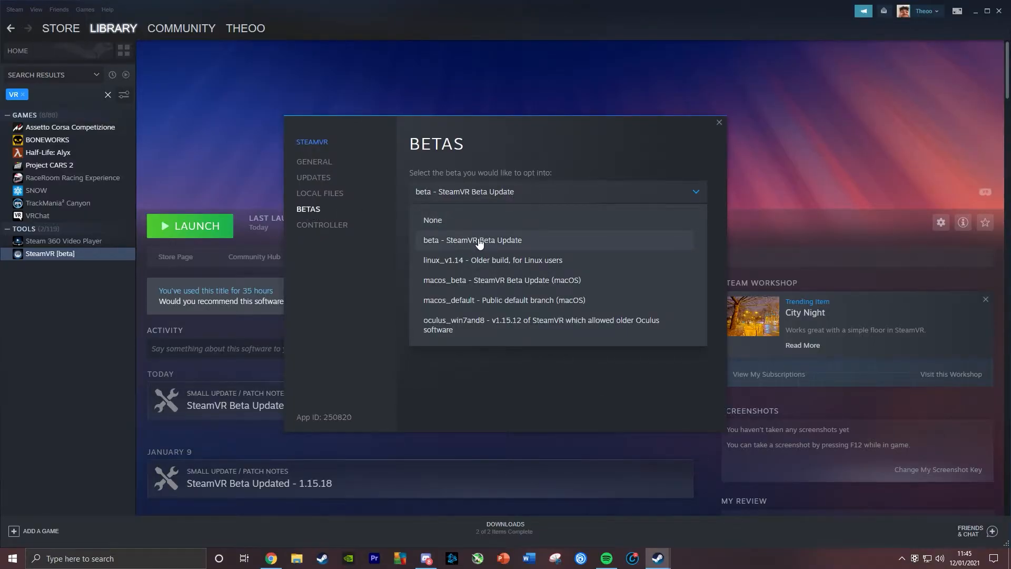
pyautogui.click(471, 239)
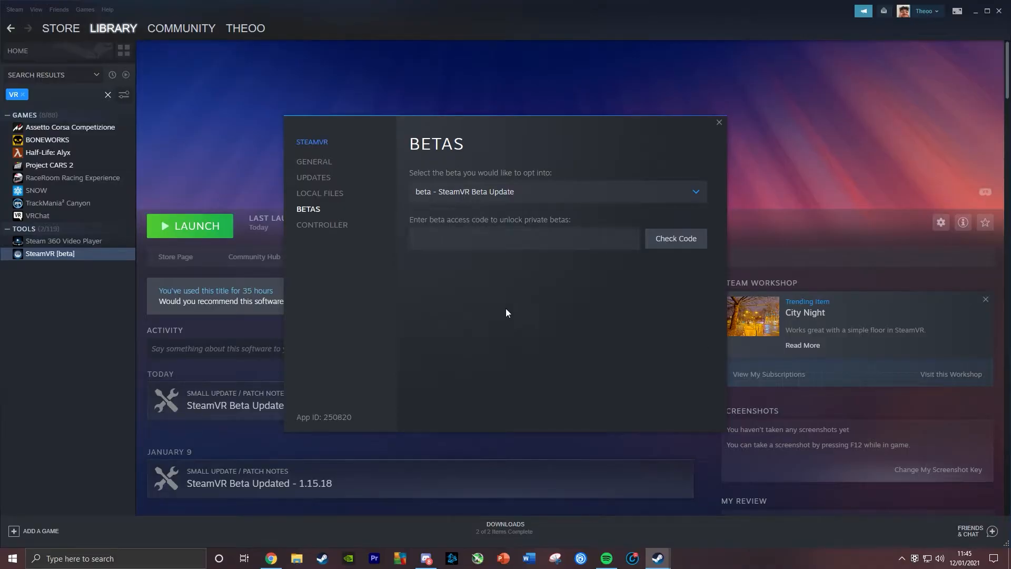
pyautogui.click(718, 123)
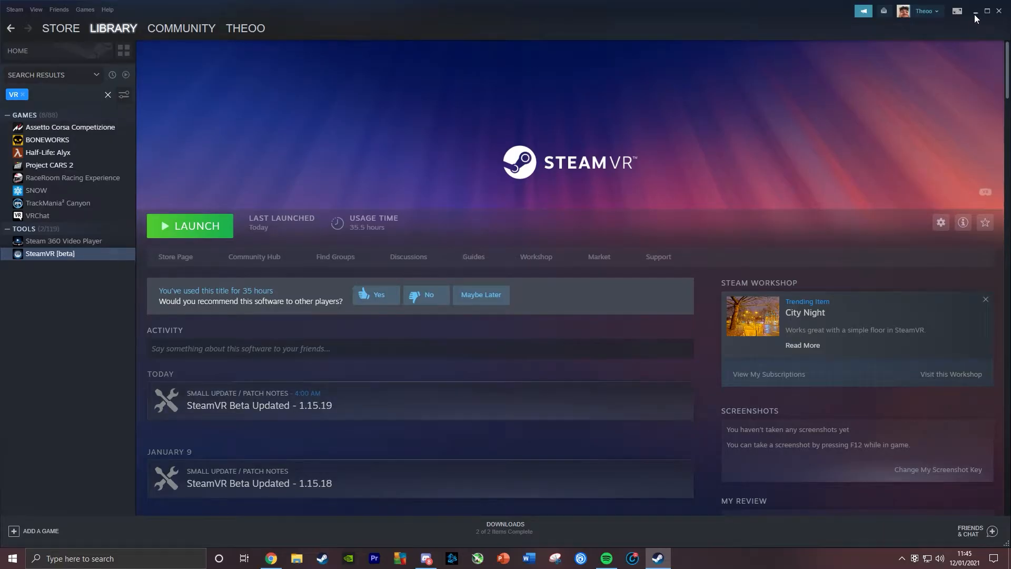
pyautogui.click(975, 11)
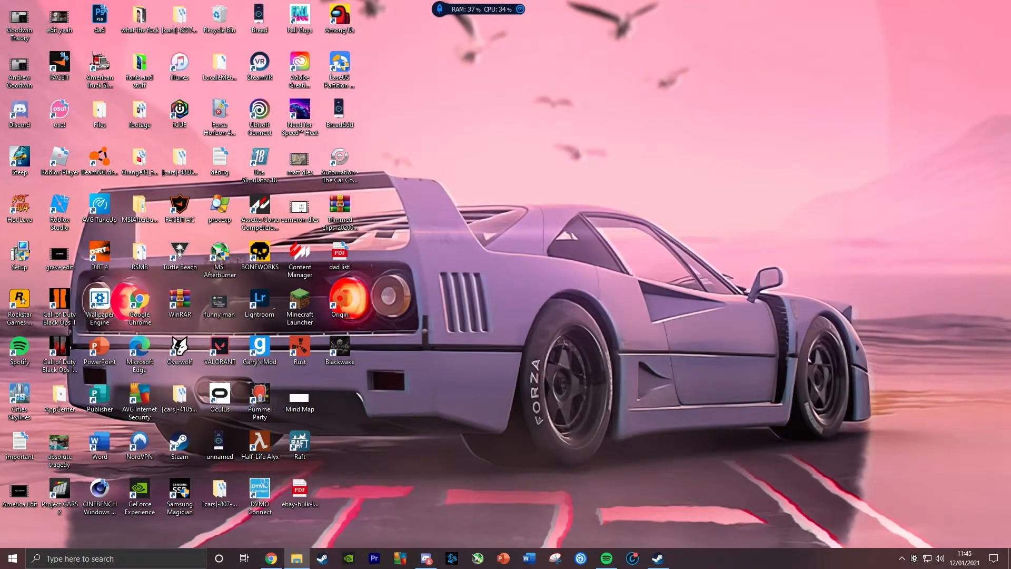
# Step: Go from the PC's About information to Advanced system settings
pyautogui.click(296, 563)
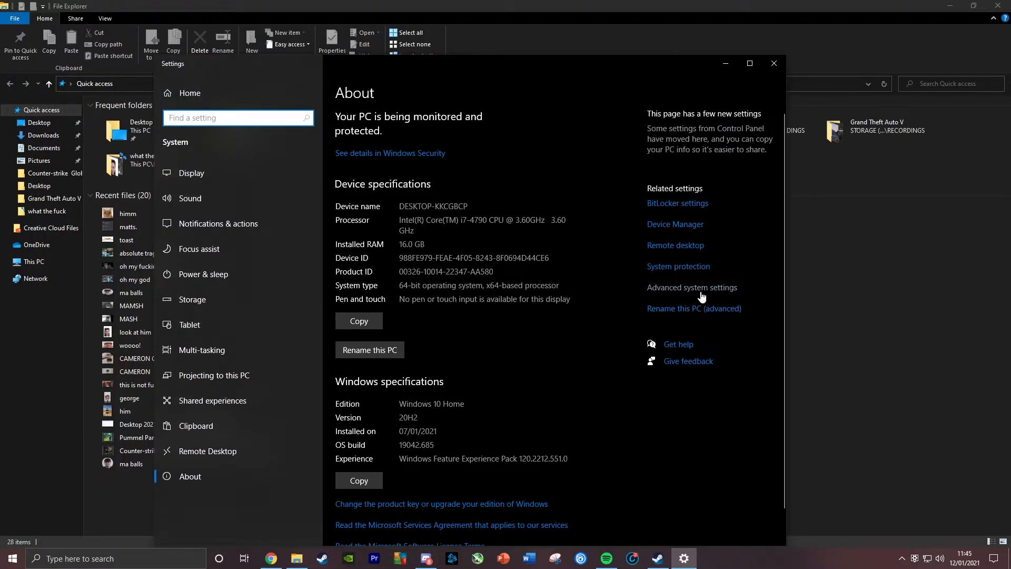
pyautogui.click(691, 287)
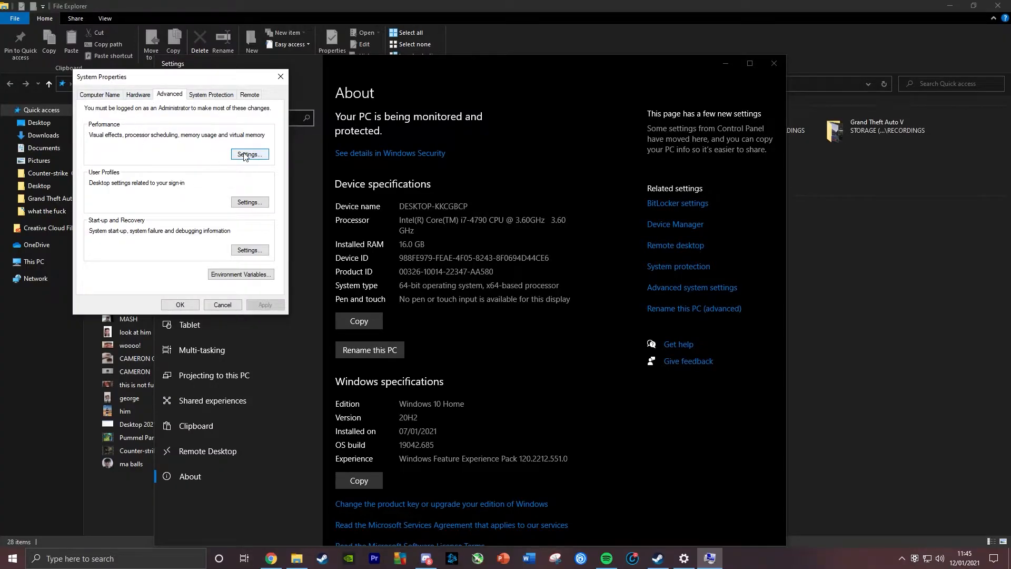
# Step: Open the Virtual Memory dialog from the Advanced tab of Performance Options
pyautogui.click(248, 154)
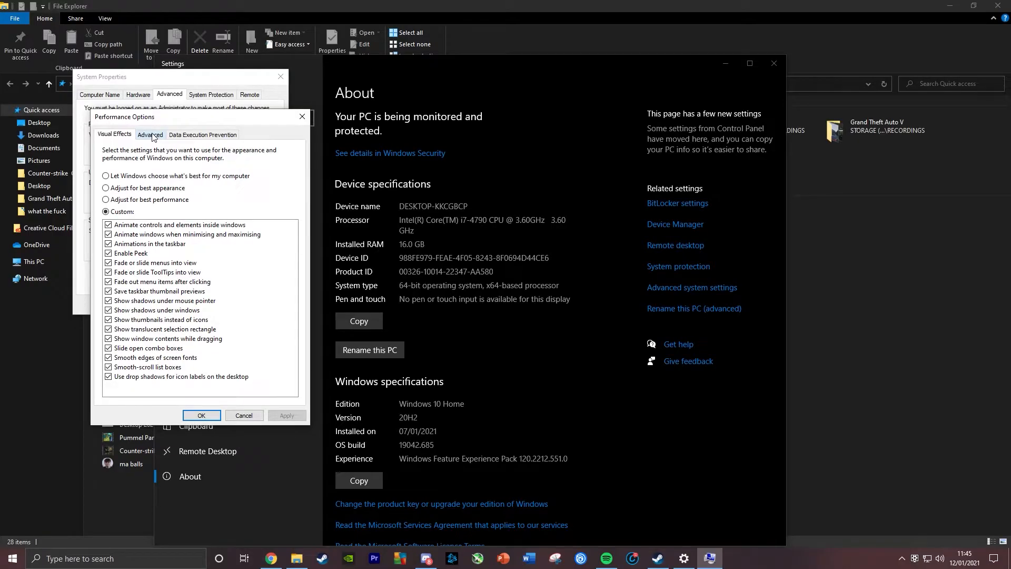
pyautogui.click(150, 135)
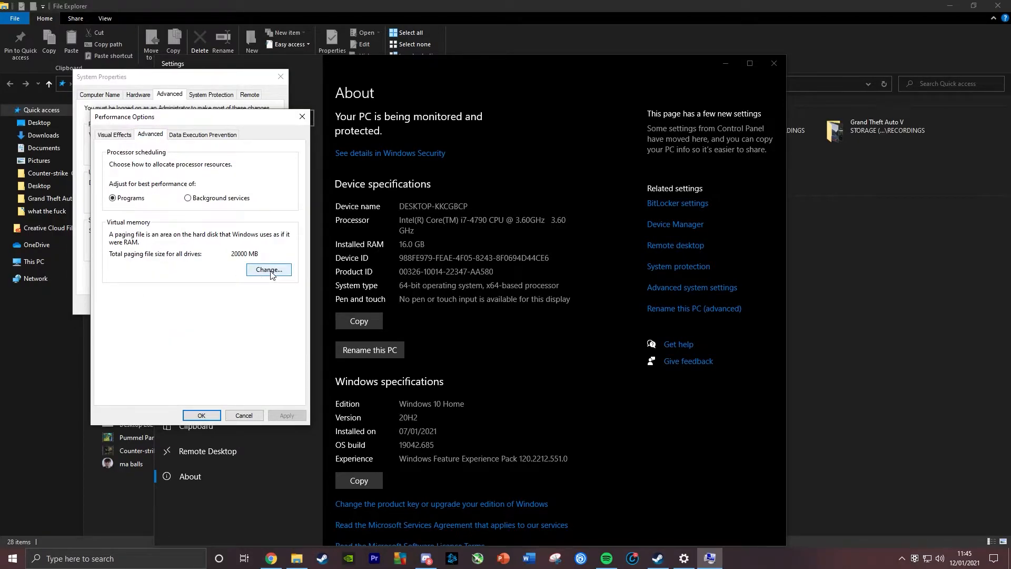
pyautogui.click(268, 270)
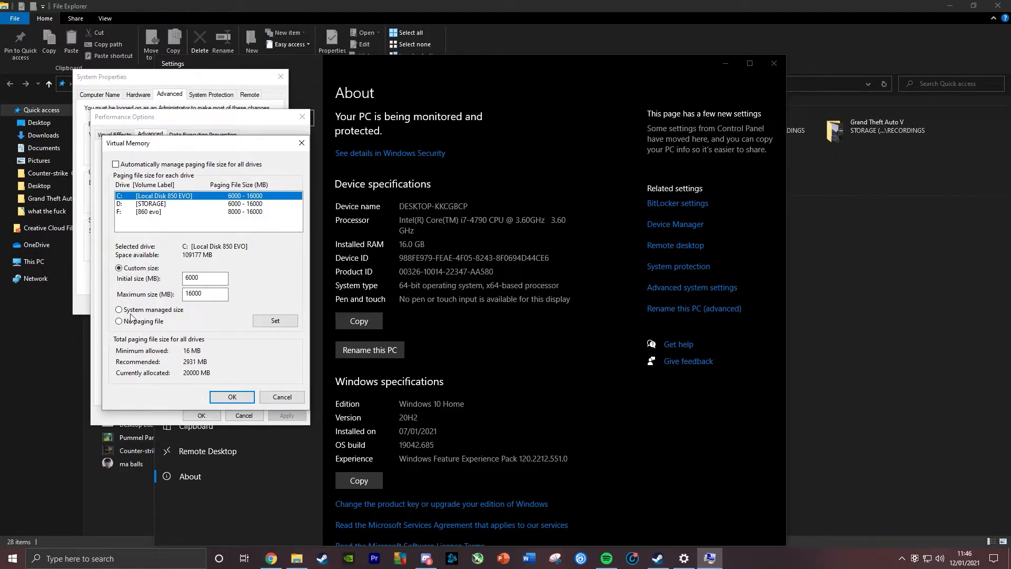
# Step: Select the C: 850 EVO drive and edit its initial and maximum paging sizes
pyautogui.click(193, 203)
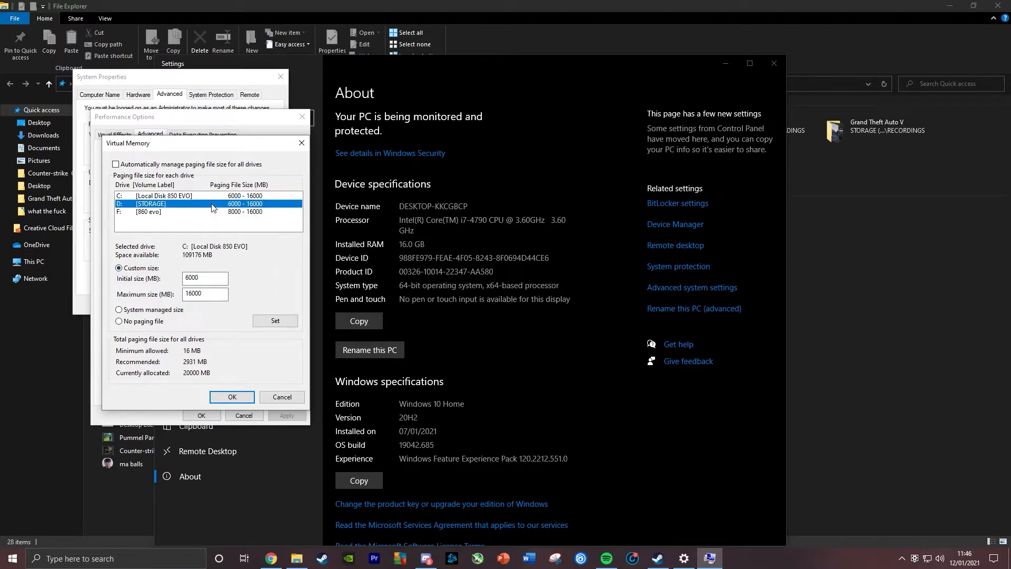
pyautogui.click(161, 195)
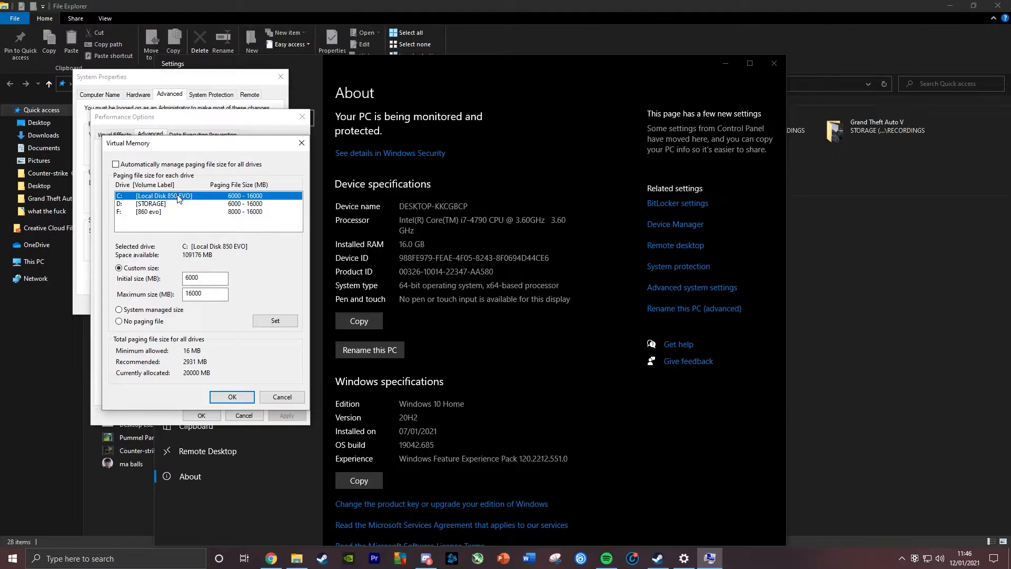
pyautogui.click(204, 278)
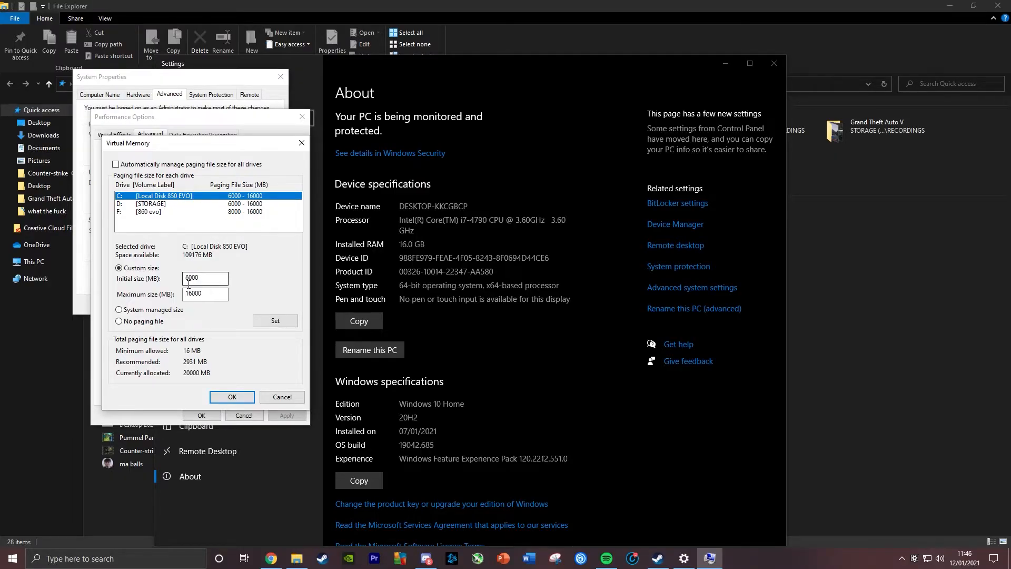
pyautogui.click(205, 293)
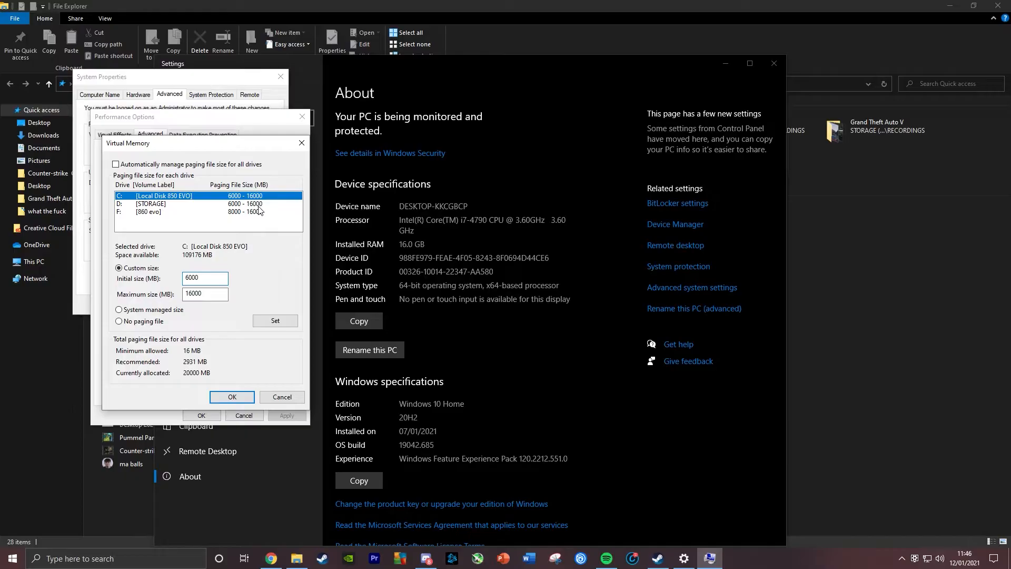
pyautogui.rightClick(709, 558)
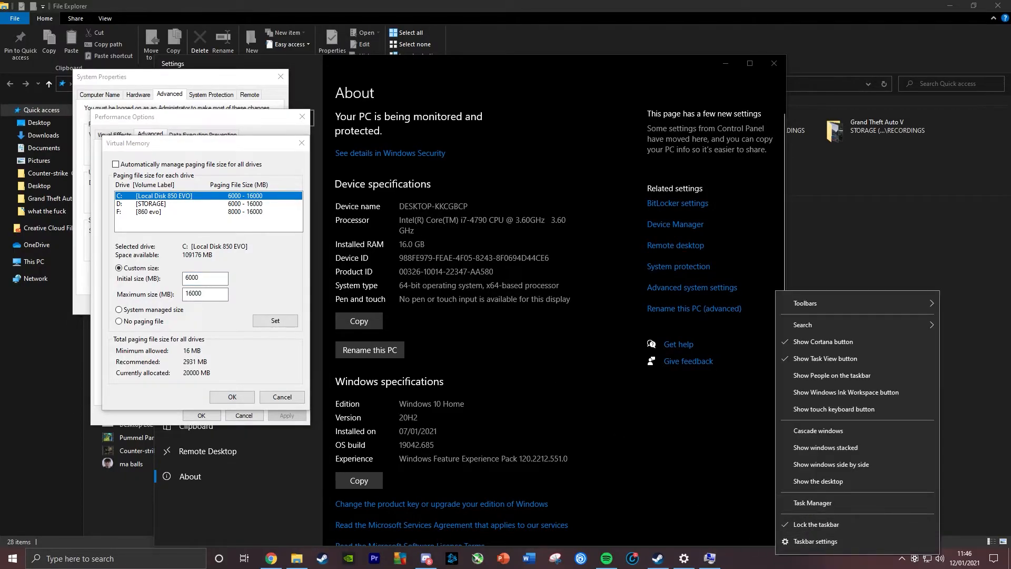
pyautogui.click(812, 502)
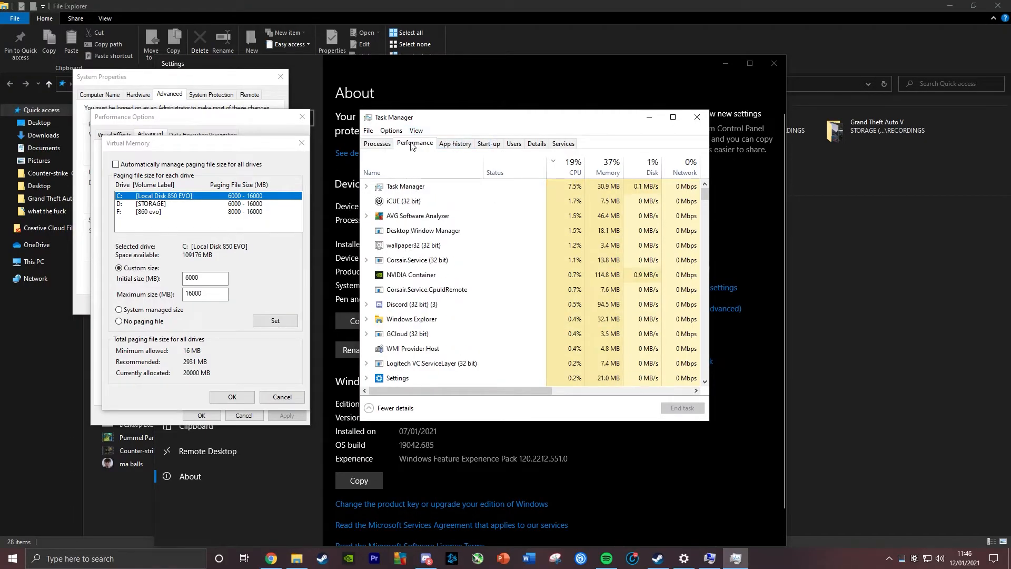
pyautogui.click(414, 142)
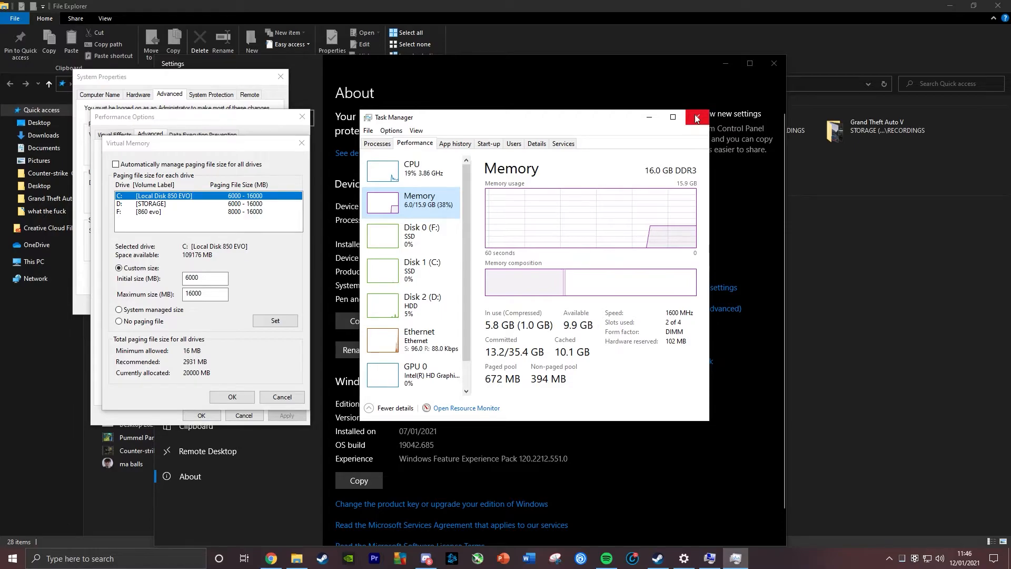
pyautogui.click(696, 118)
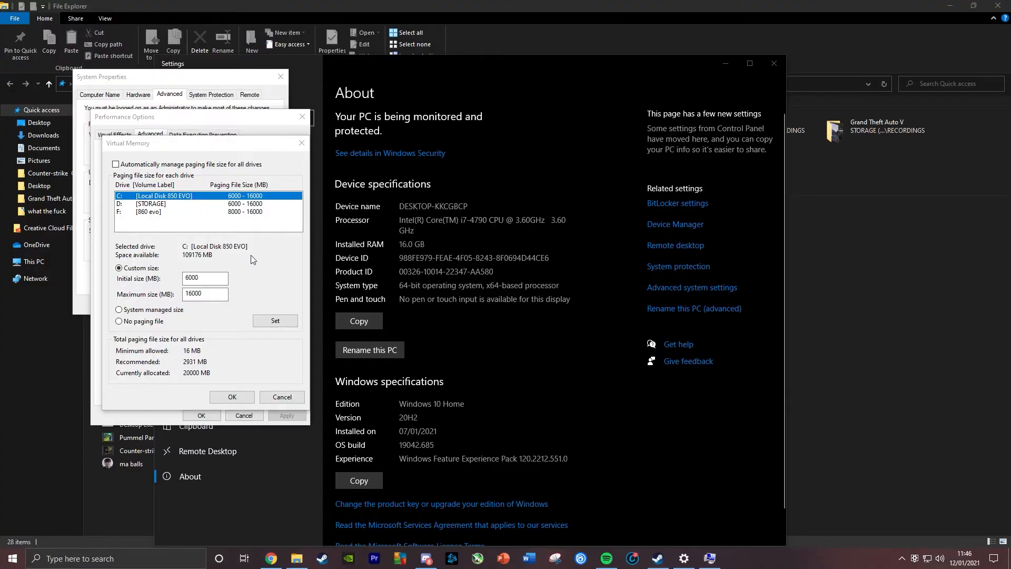
# Step: Check the paging sizes on the F:, C: and D: drives, then confirm the Virtual Memory settings
pyautogui.click(150, 211)
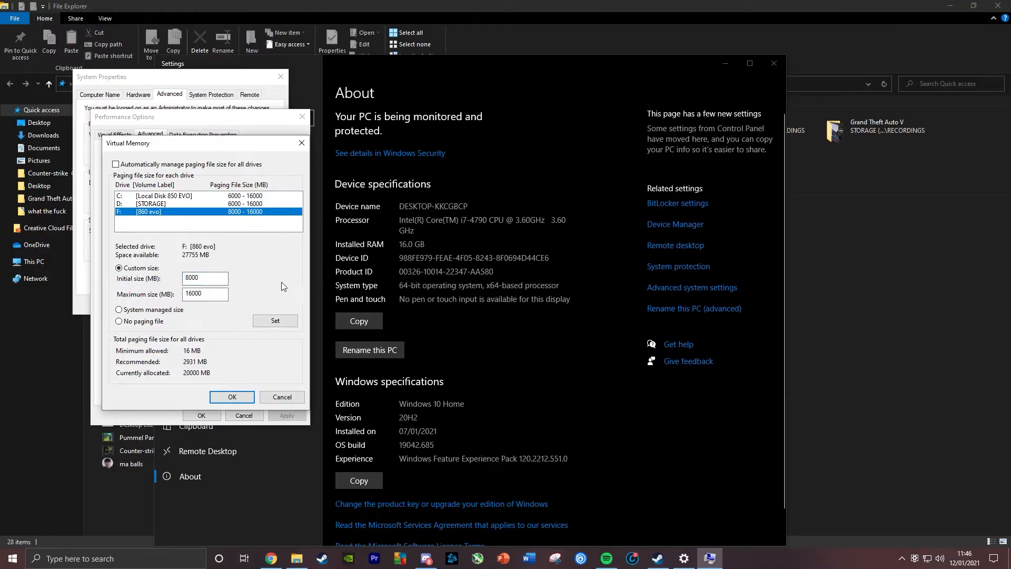
pyautogui.click(164, 195)
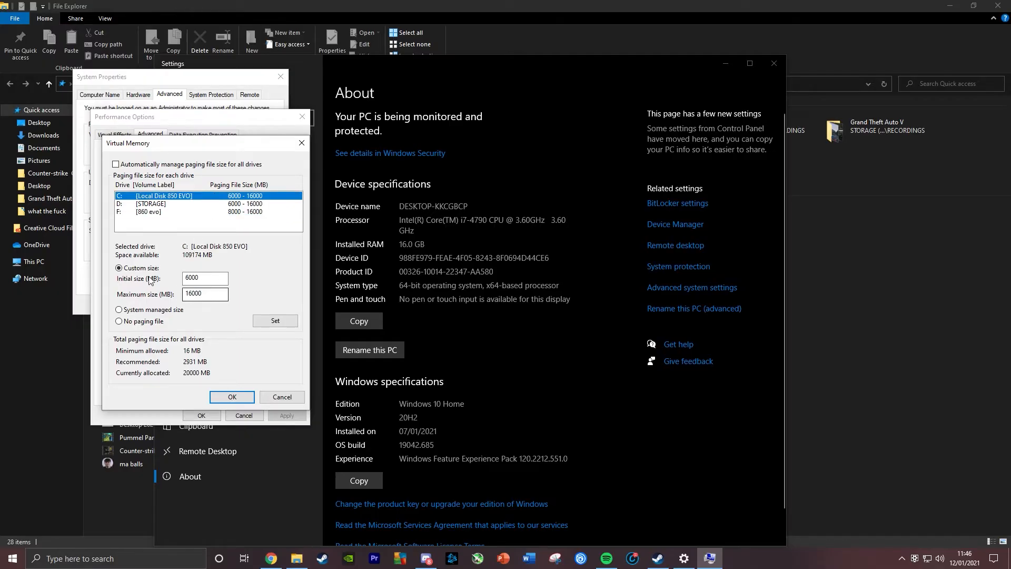
pyautogui.click(150, 203)
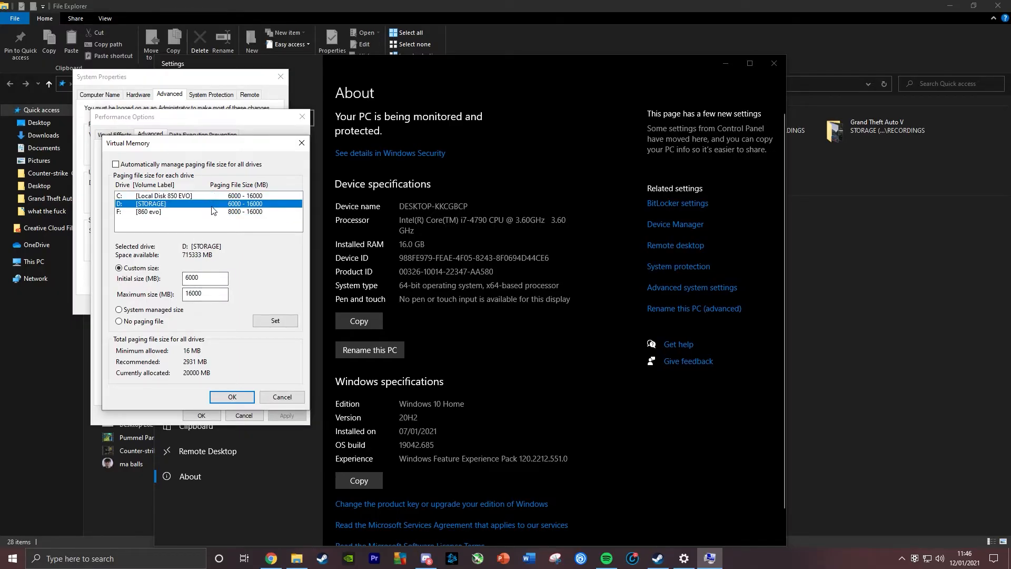
pyautogui.click(149, 212)
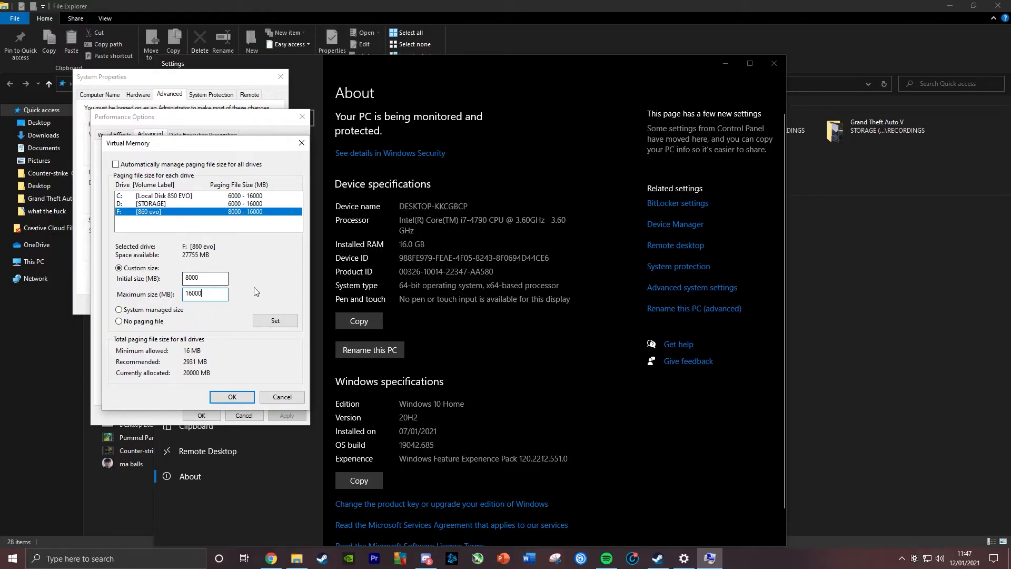
pyautogui.click(162, 196)
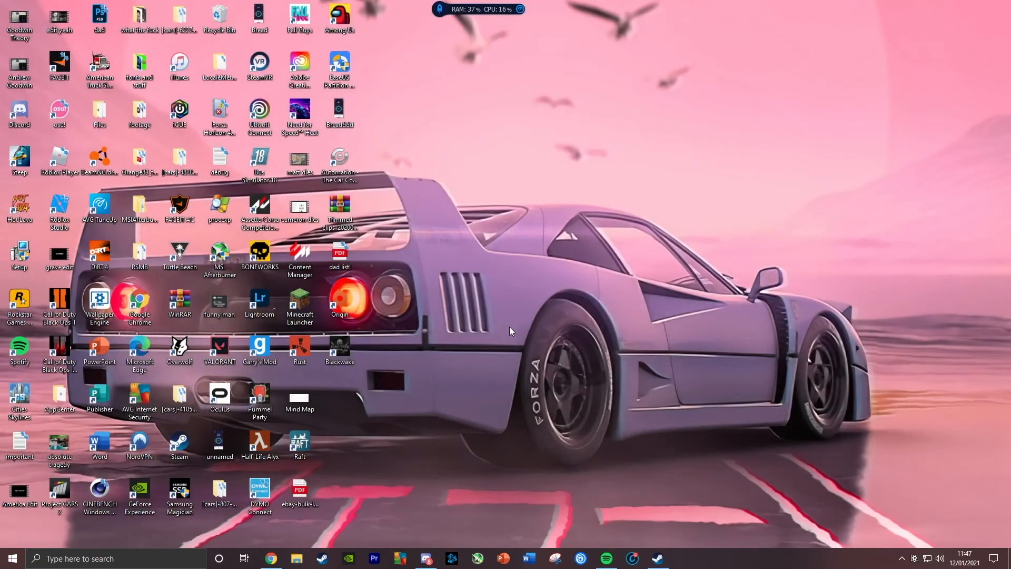
pyautogui.moveTo(529, 372)
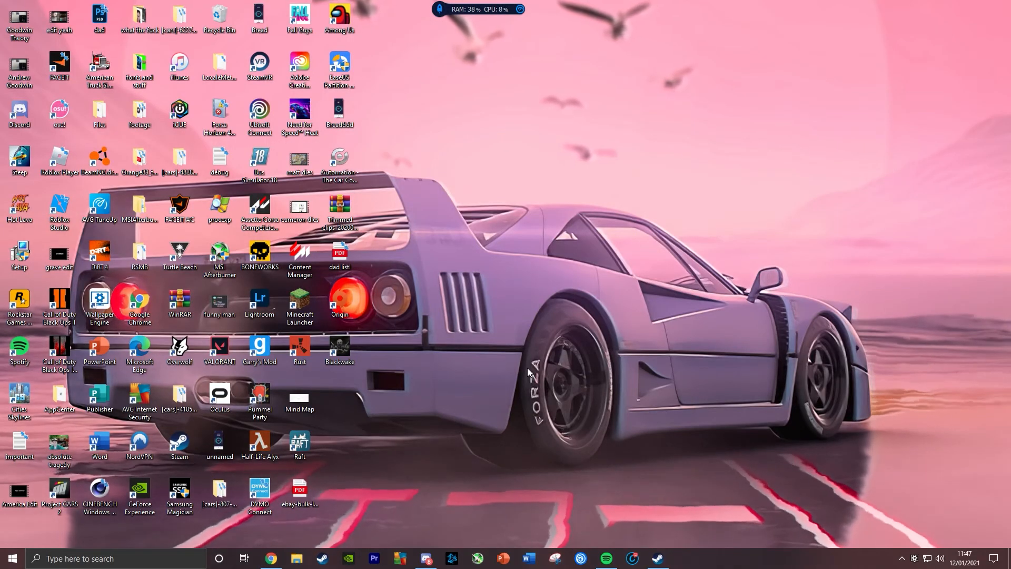
pyautogui.moveTo(502, 417)
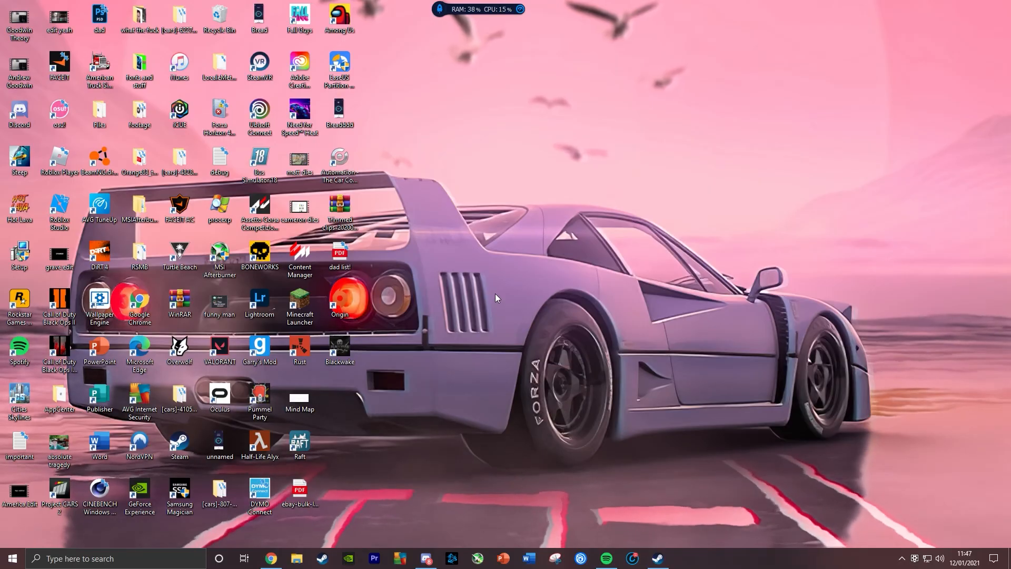
pyautogui.moveTo(522, 457)
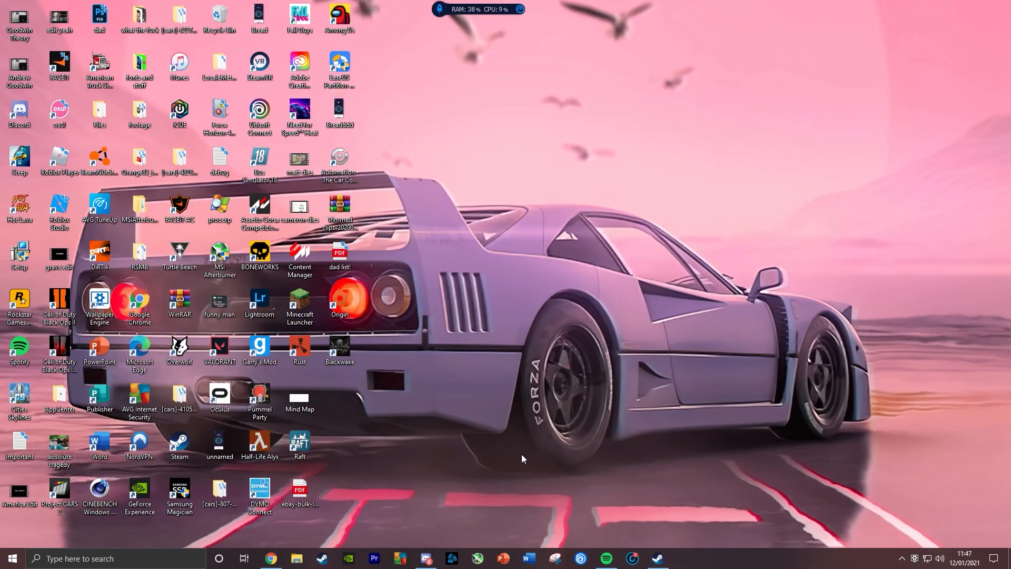
pyautogui.moveTo(515, 451)
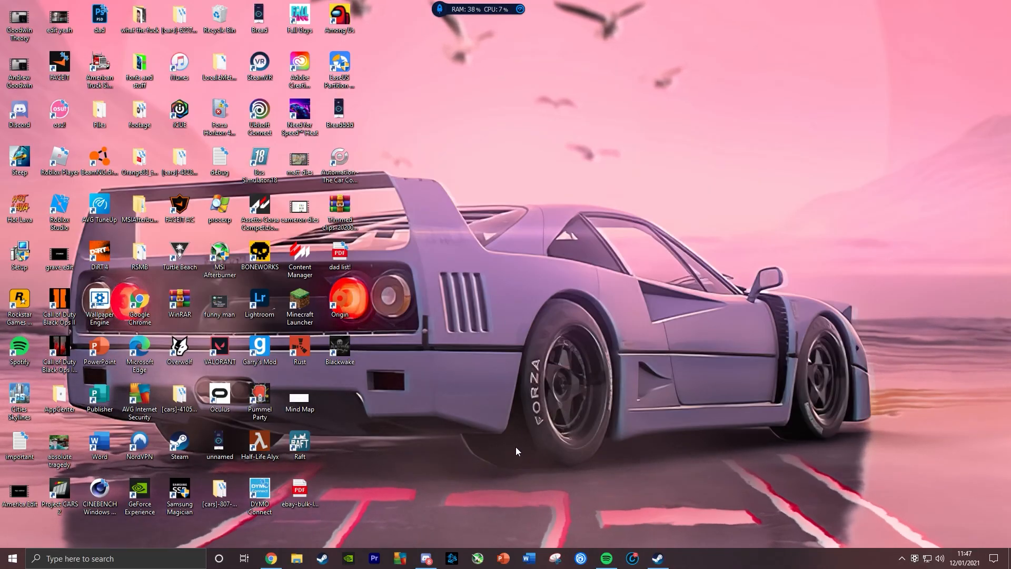